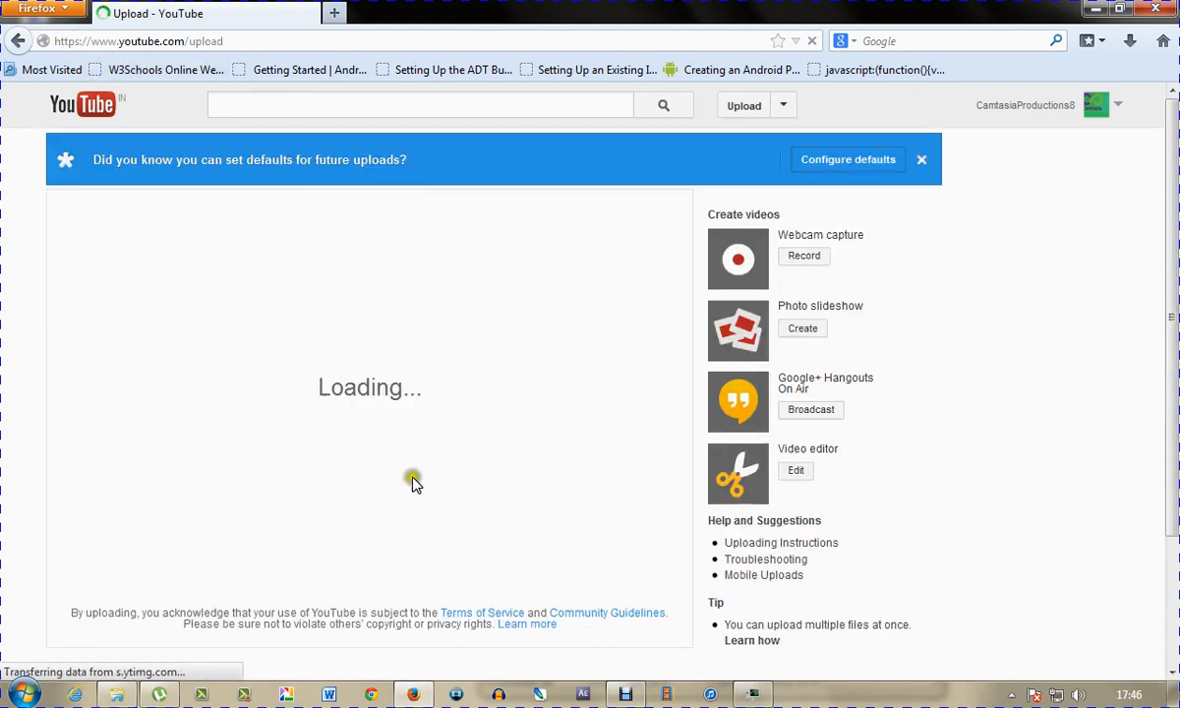
mouse_move(191, 220)
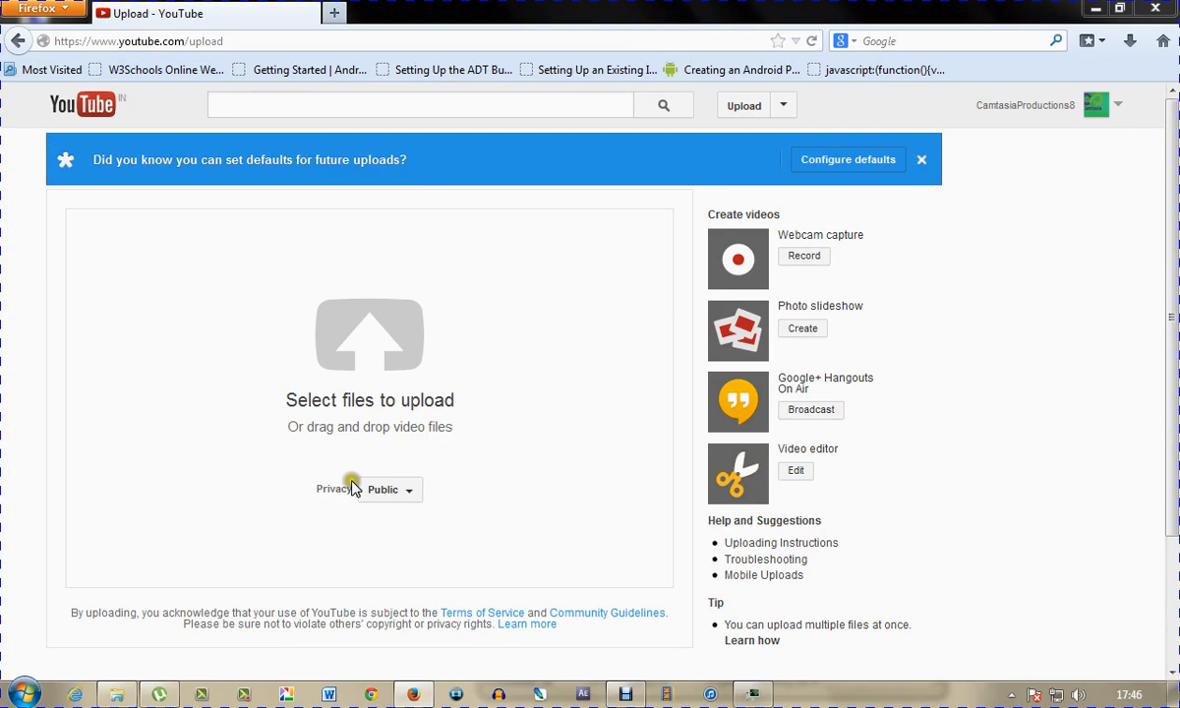
Step: Select five video files from the Desktop in the File Upload dialog for a batch upload
left_click(369, 344)
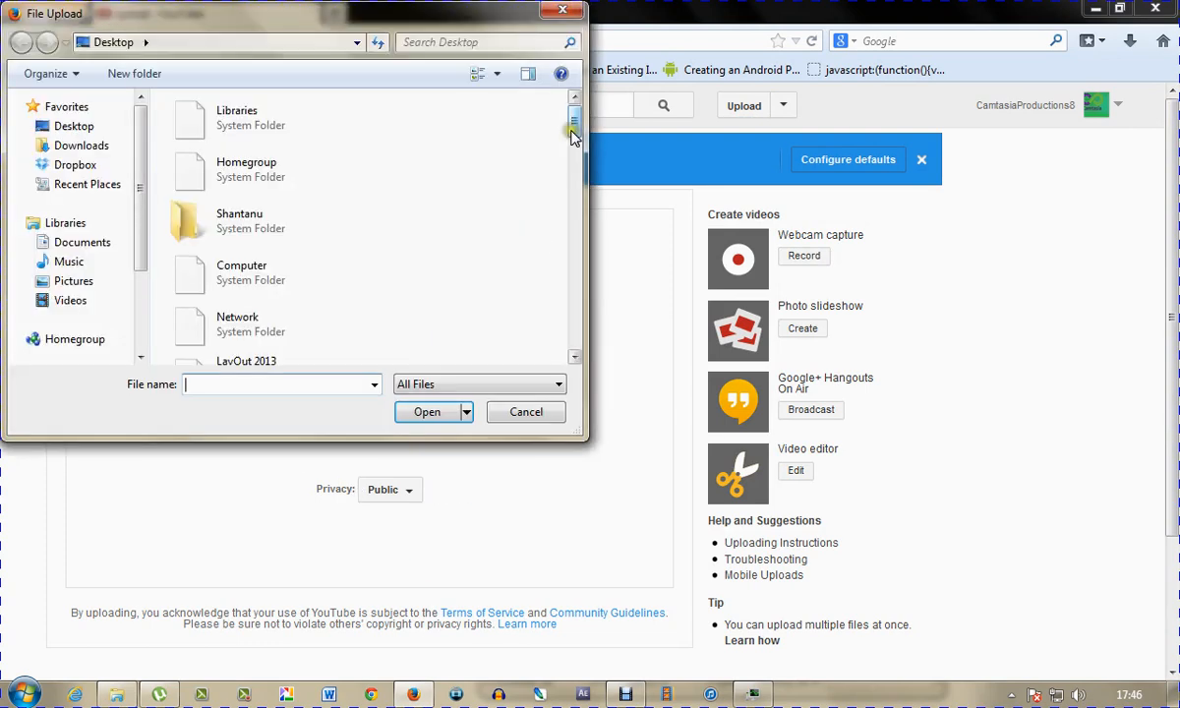
left_click_drag(574, 134, 575, 330)
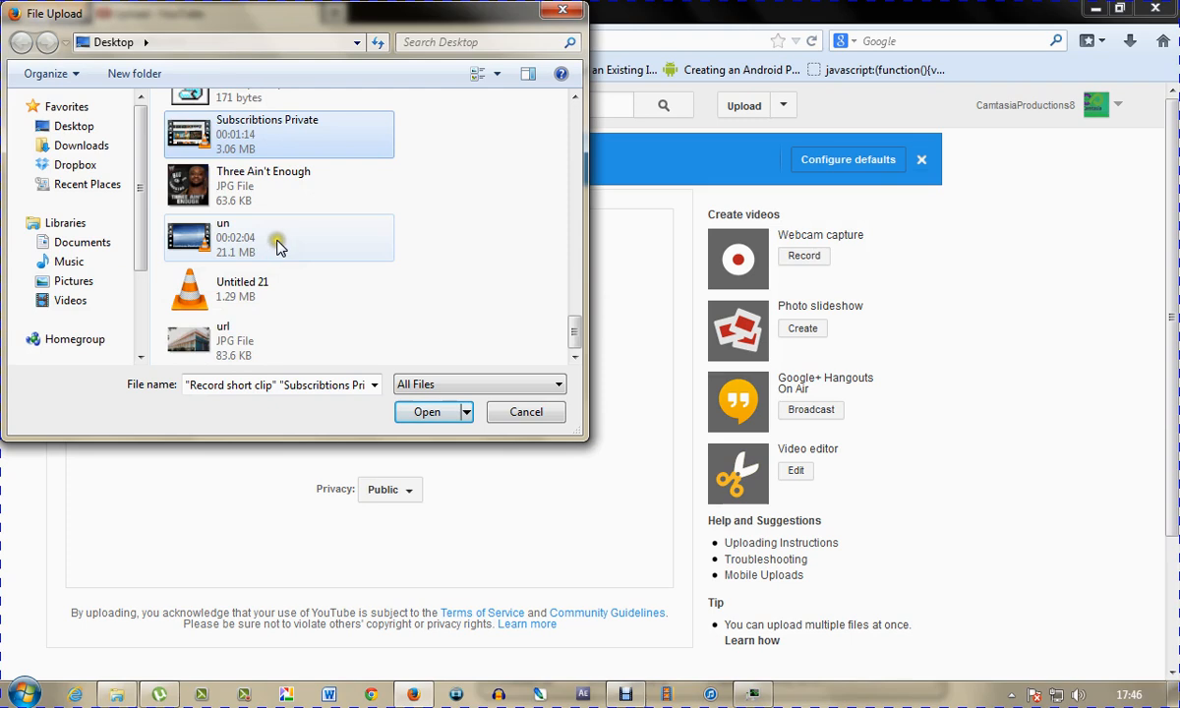
scroll("down", 3)
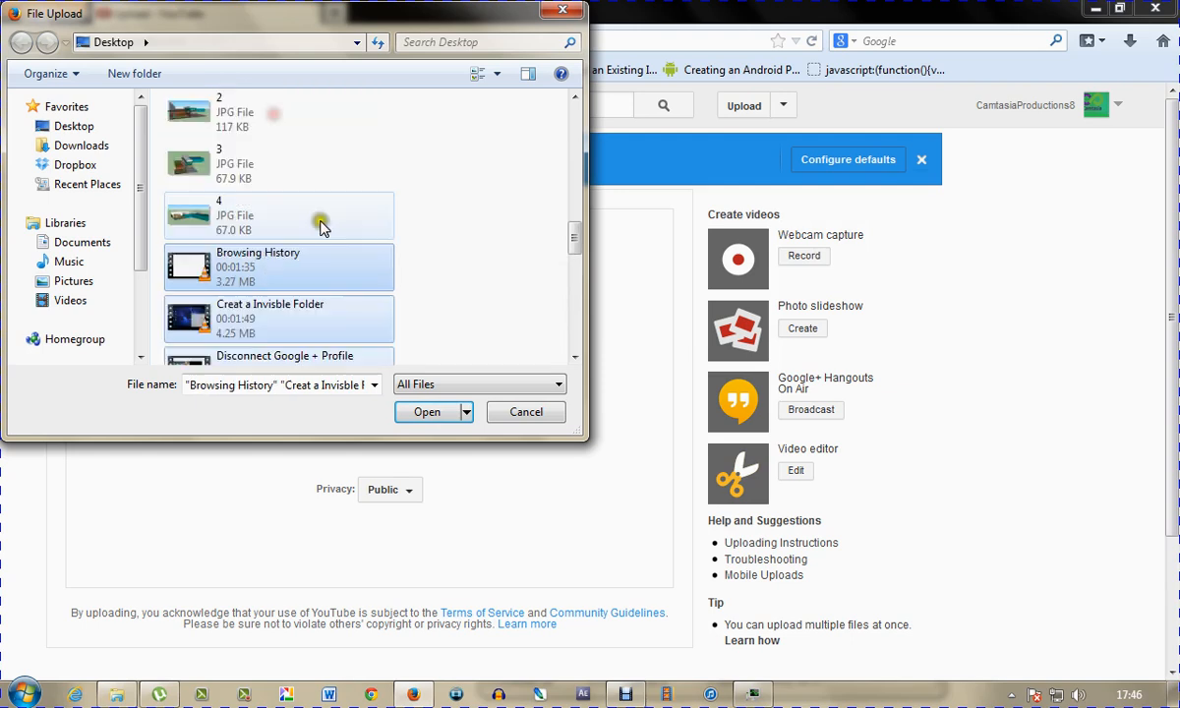
scroll("down", 3)
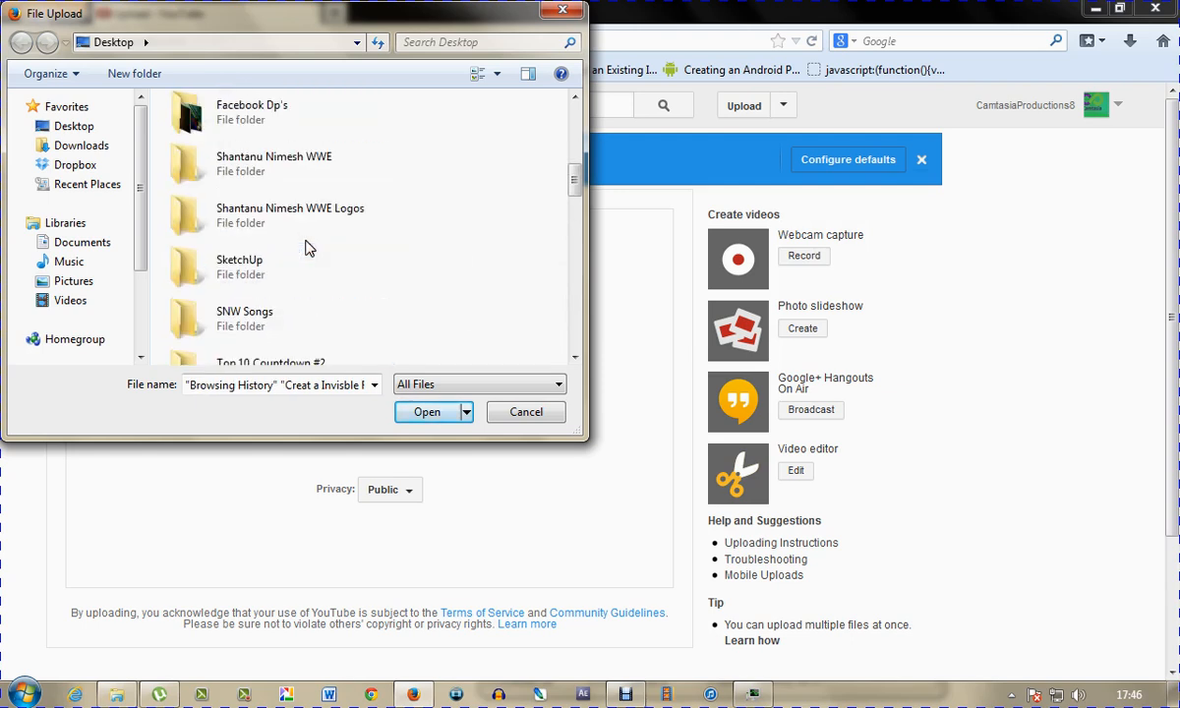
scroll("down", 3)
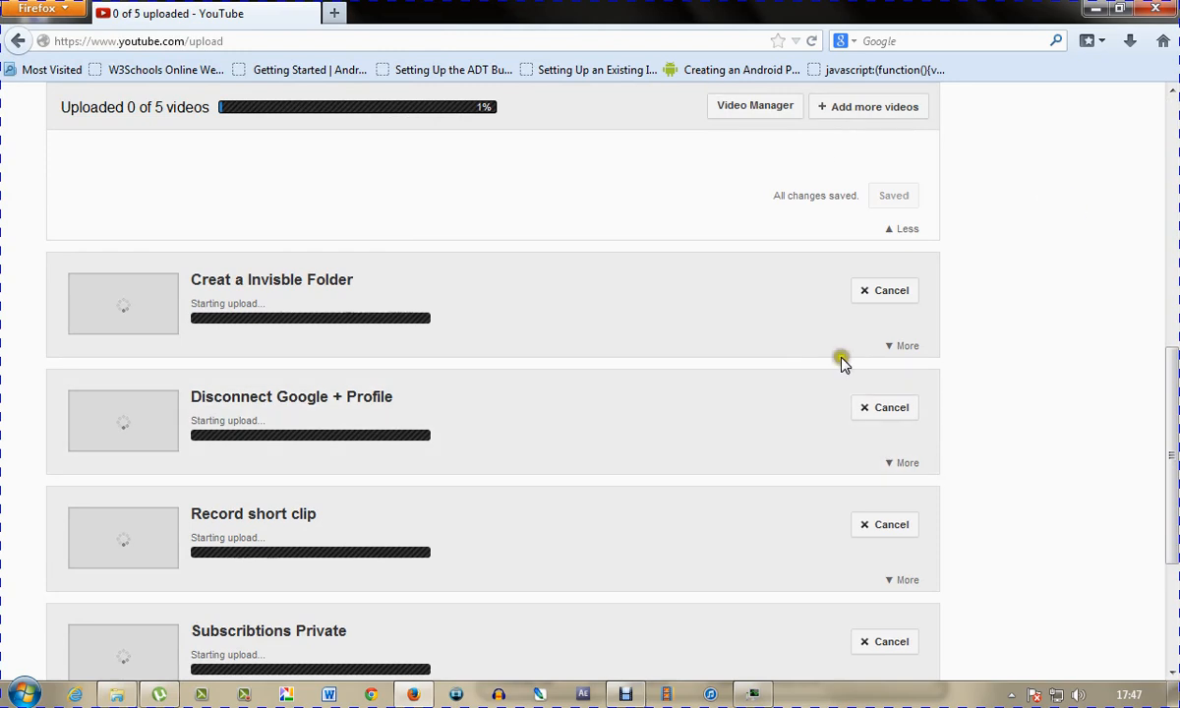
Step: Start uploading the five videos and replace the first video's title with 'Ho'
left_click(900, 346)
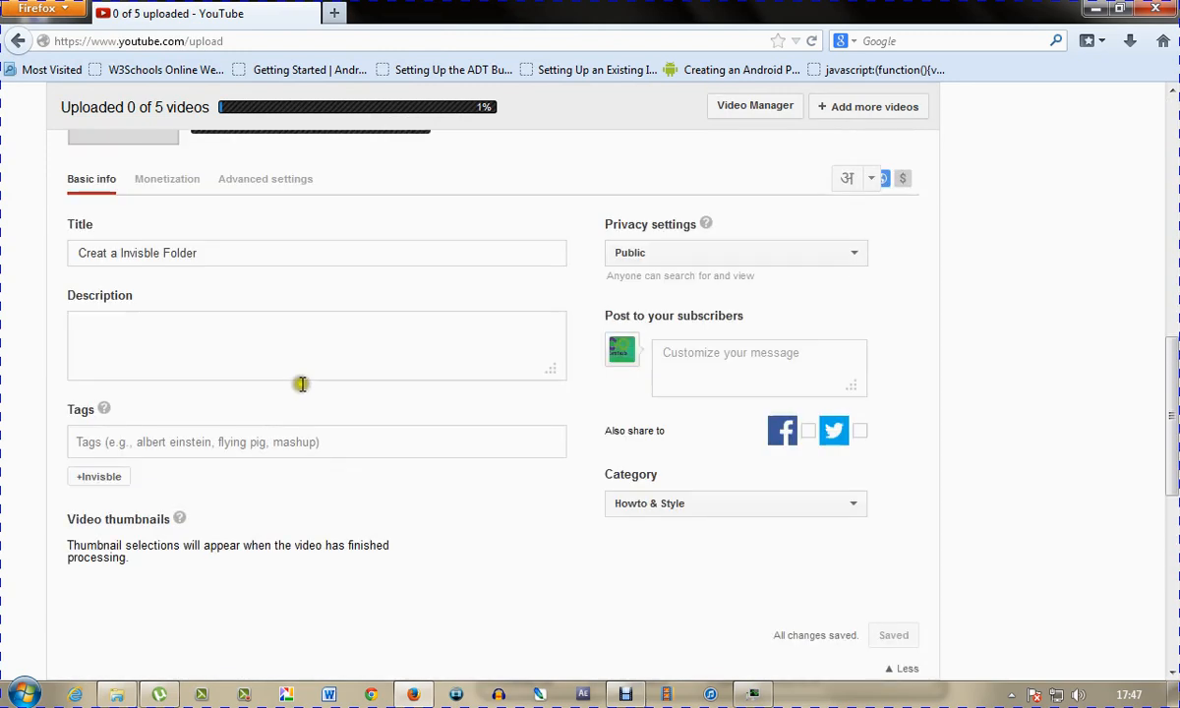
triple_click(138, 252)
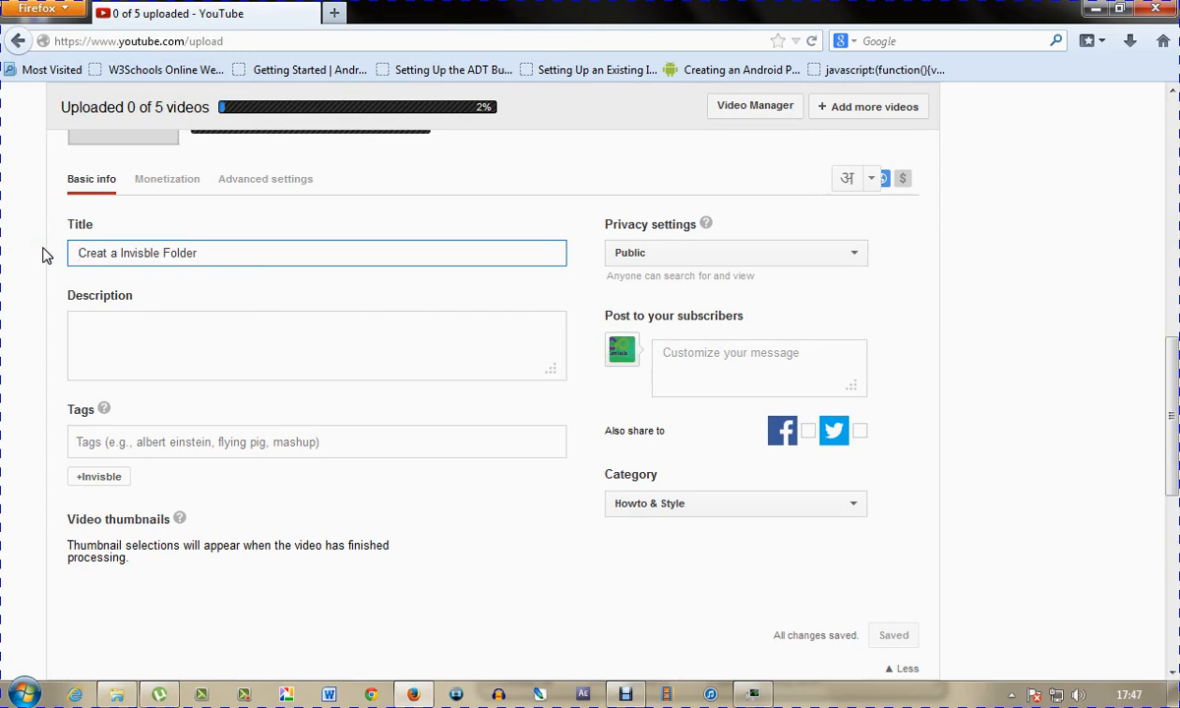
type("Ho")
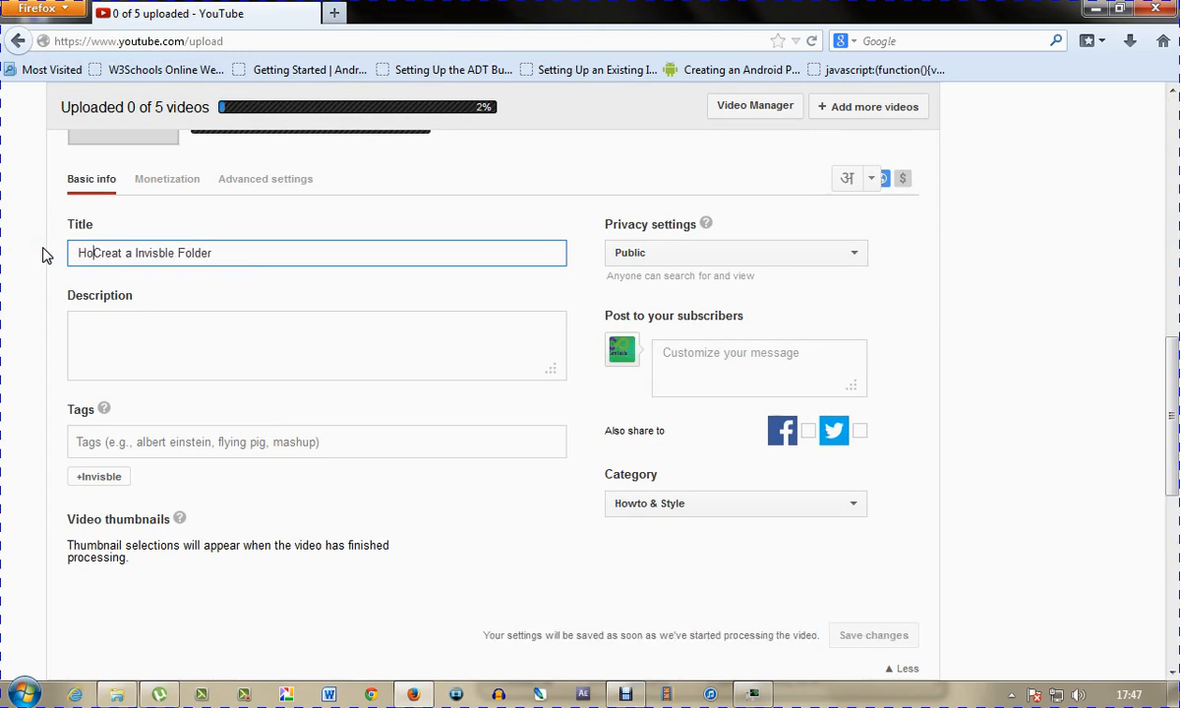
scroll("down", 3)
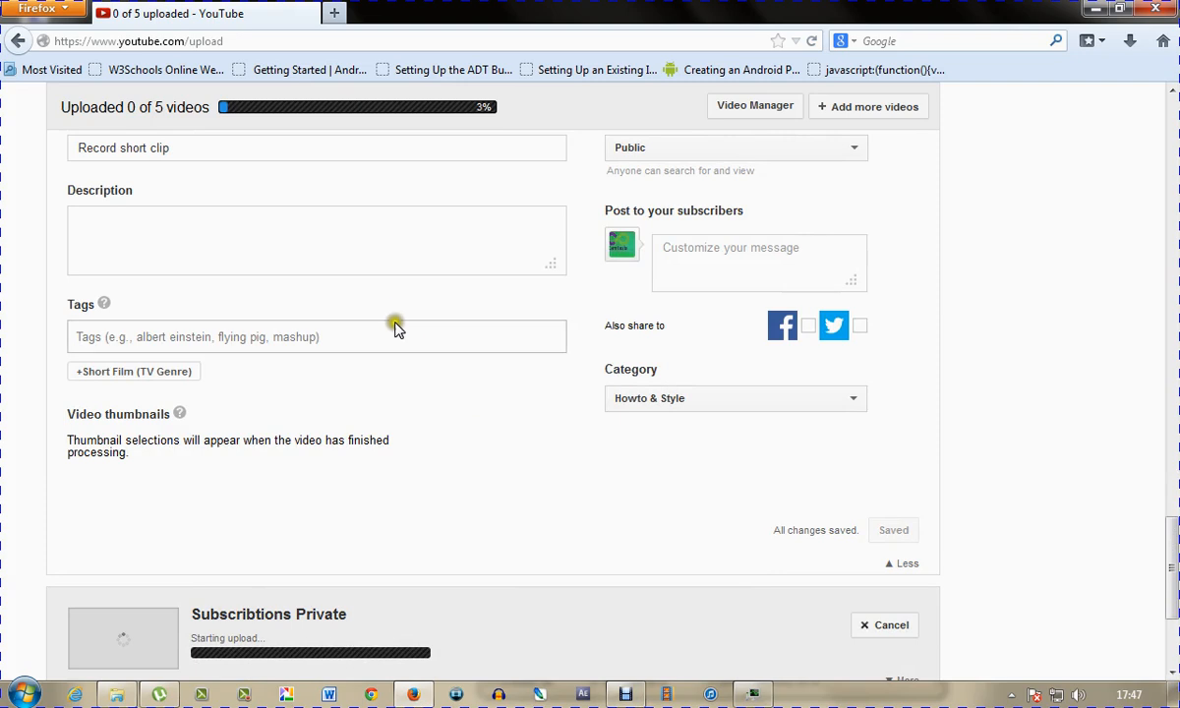
left_click(618, 691)
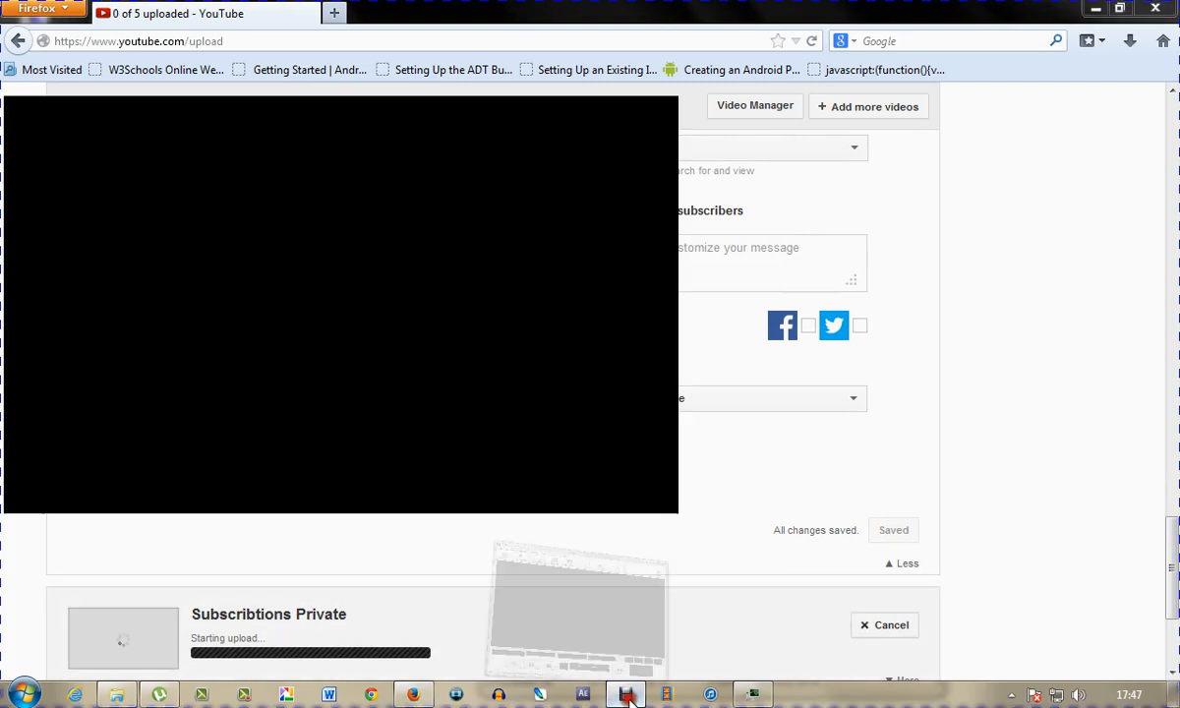